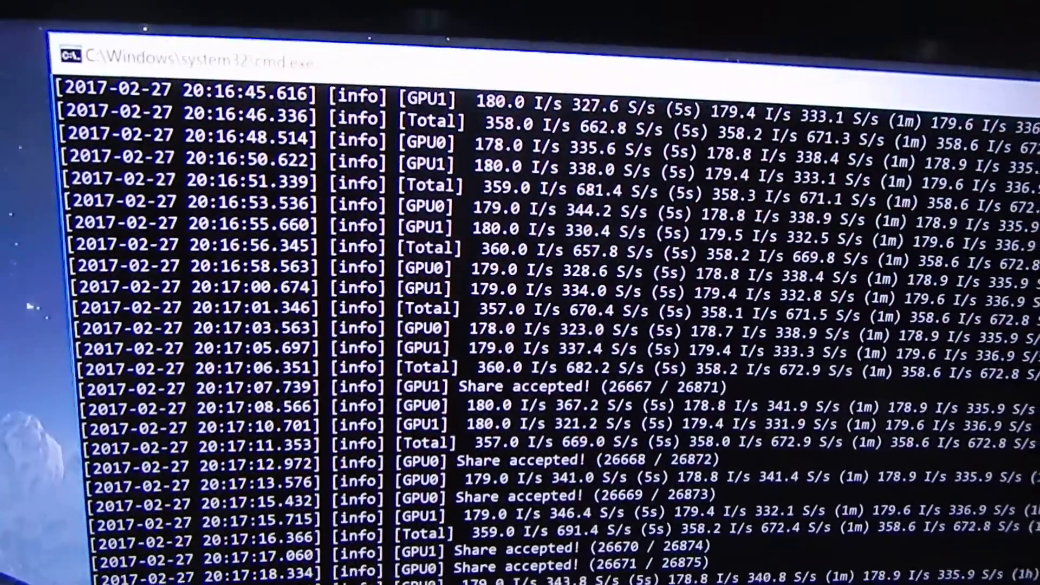
scroll("down", 3)
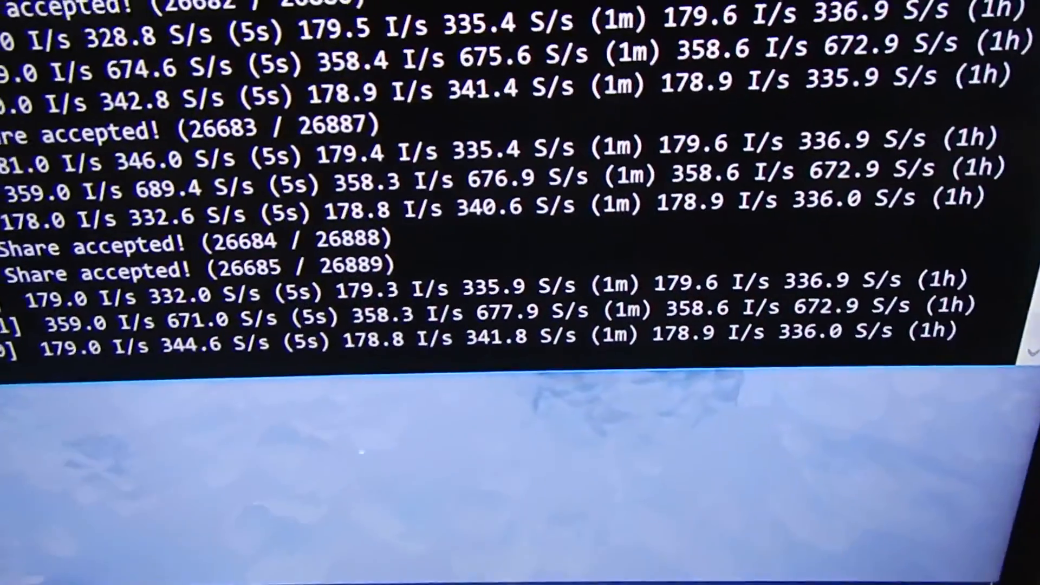
scroll("down", 3)
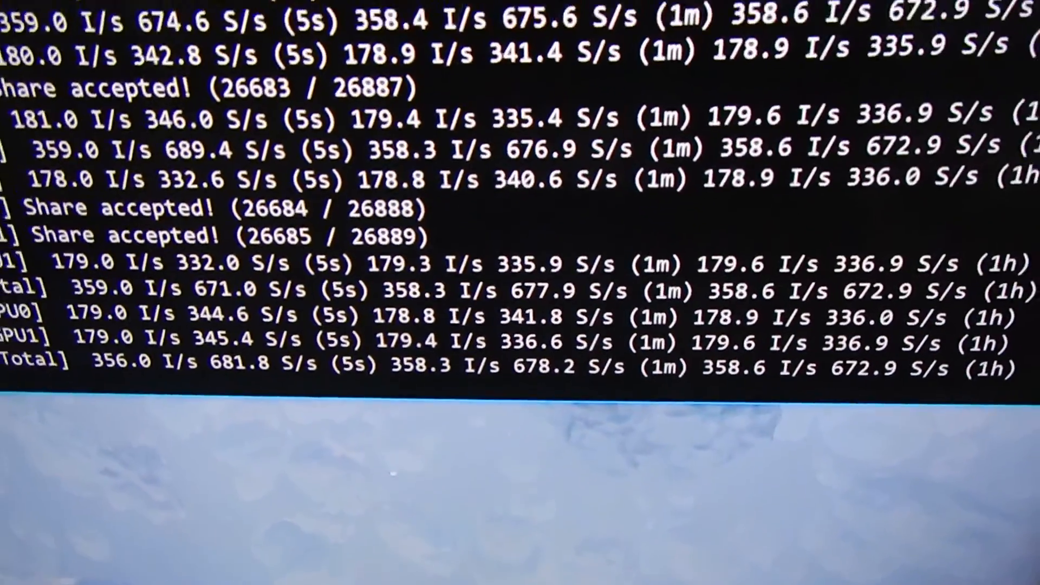
scroll("down", 3)
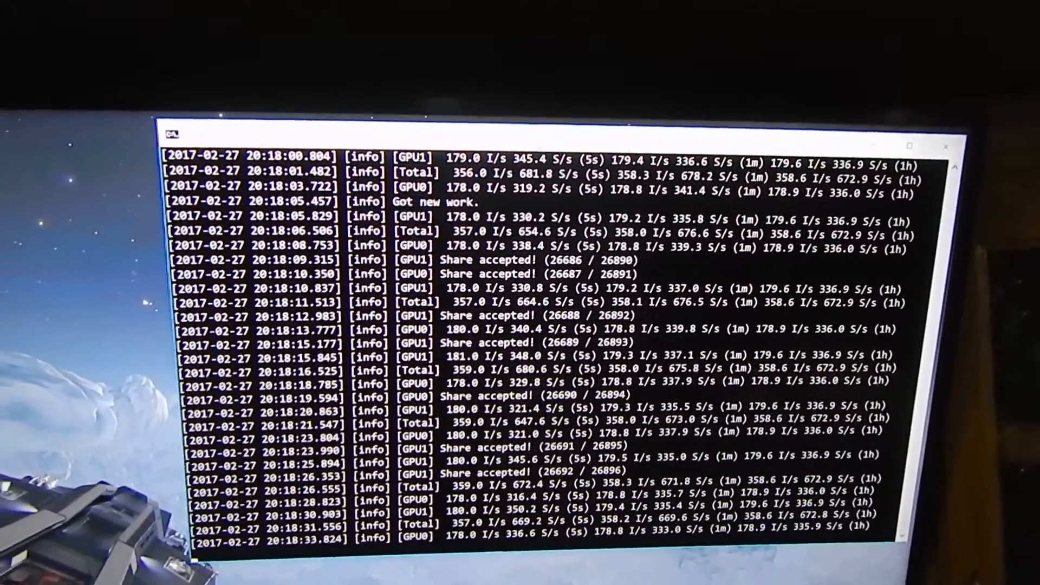
scroll("down", 3)
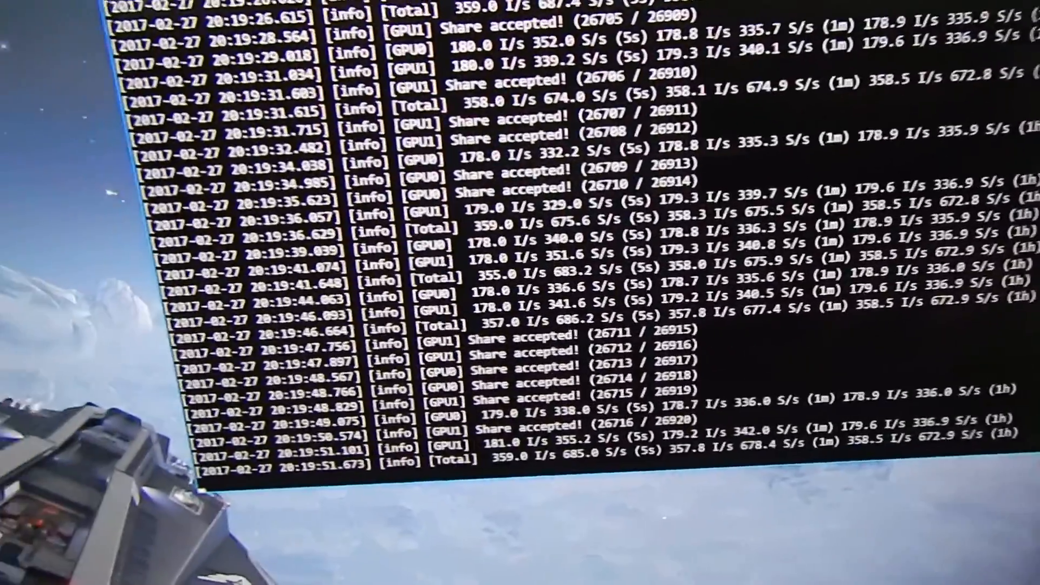
scroll("down", 3)
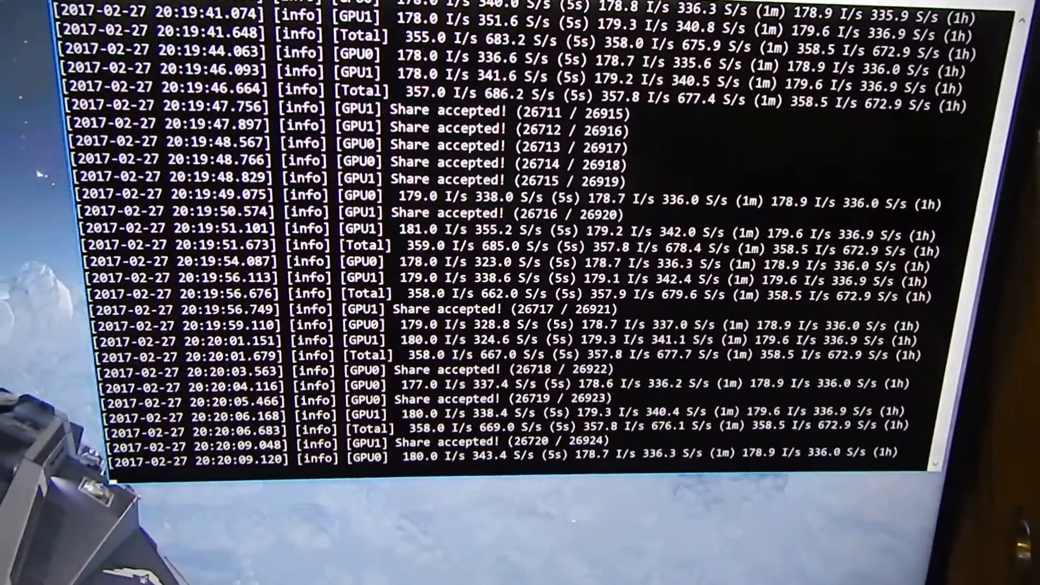
scroll("down", 3)
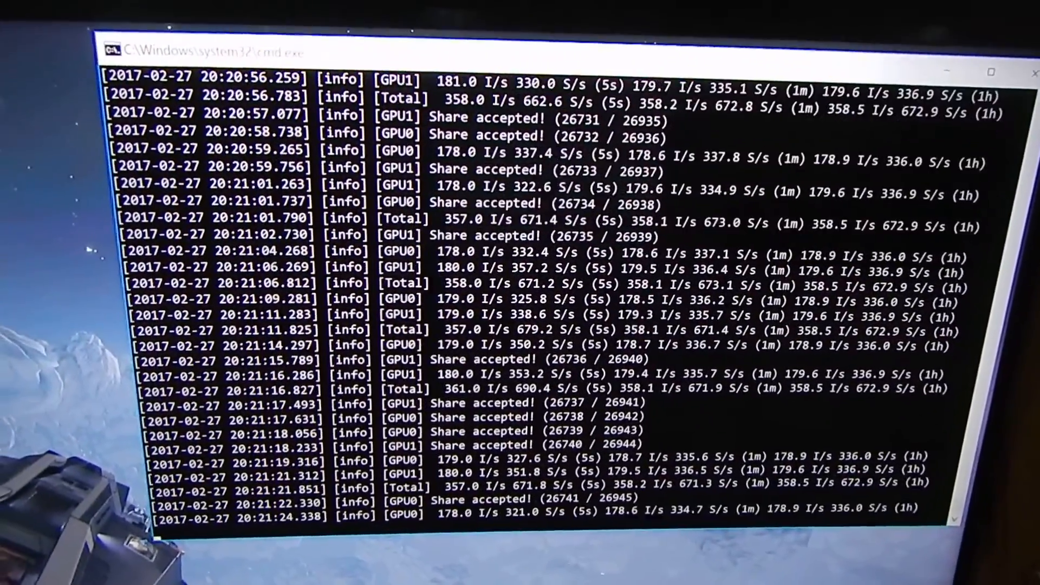
scroll("down", 3)
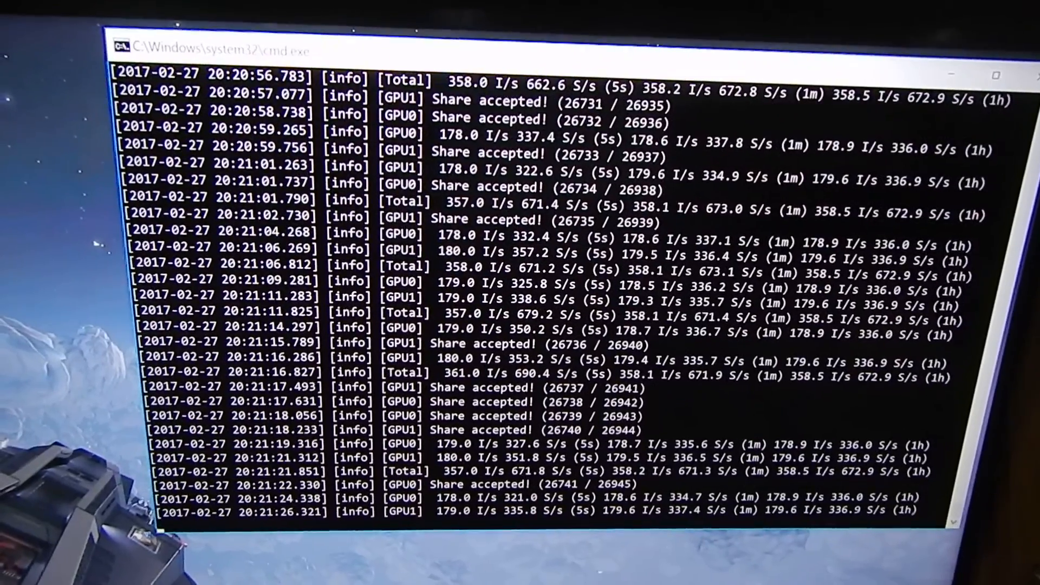